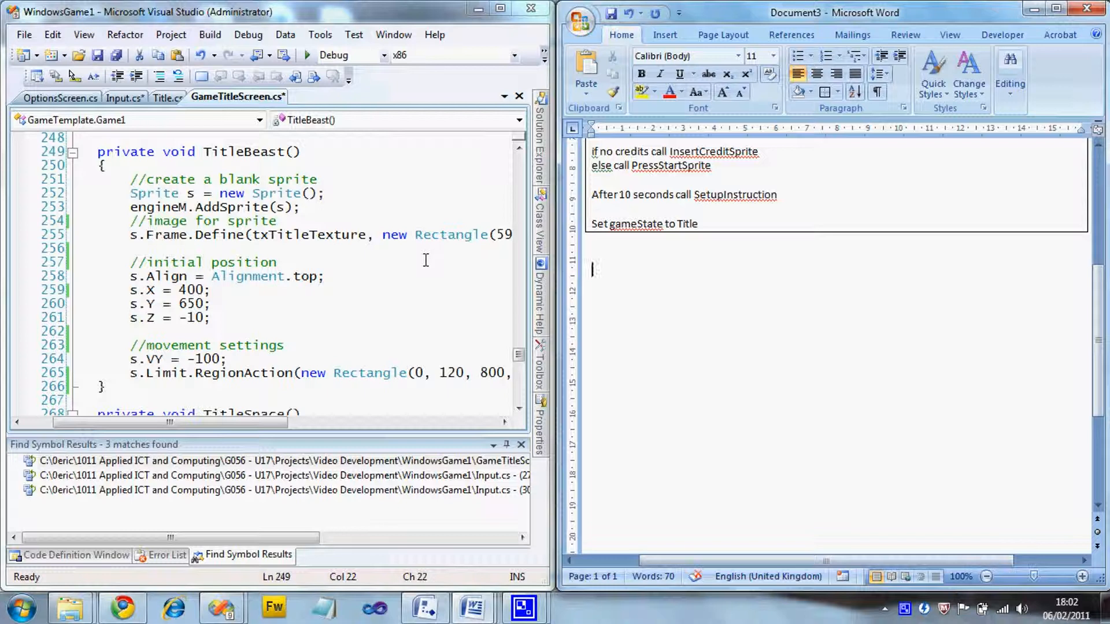
Step: Type the heading 'Structured English TitleBeast' below the boxed steps and remove the stray character
text(Structure)
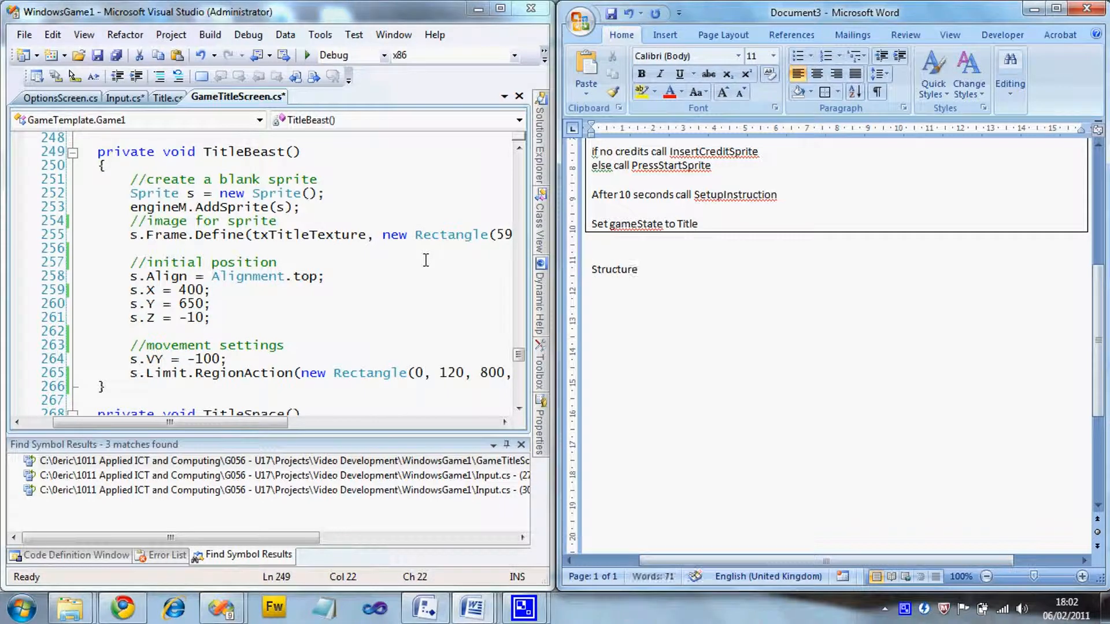
text(d)
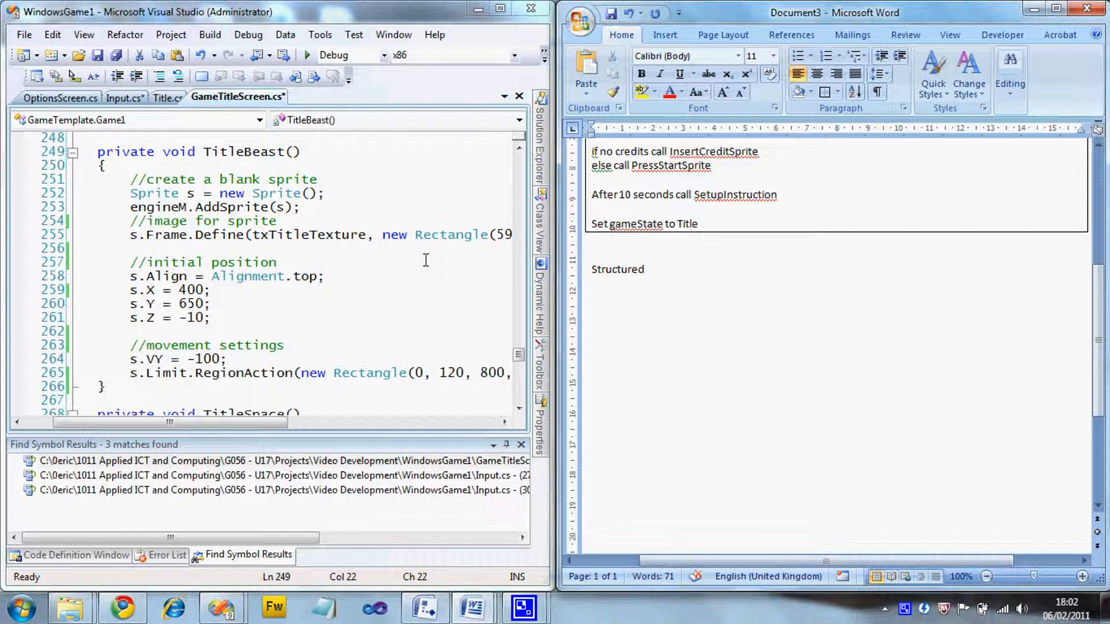
text(en)
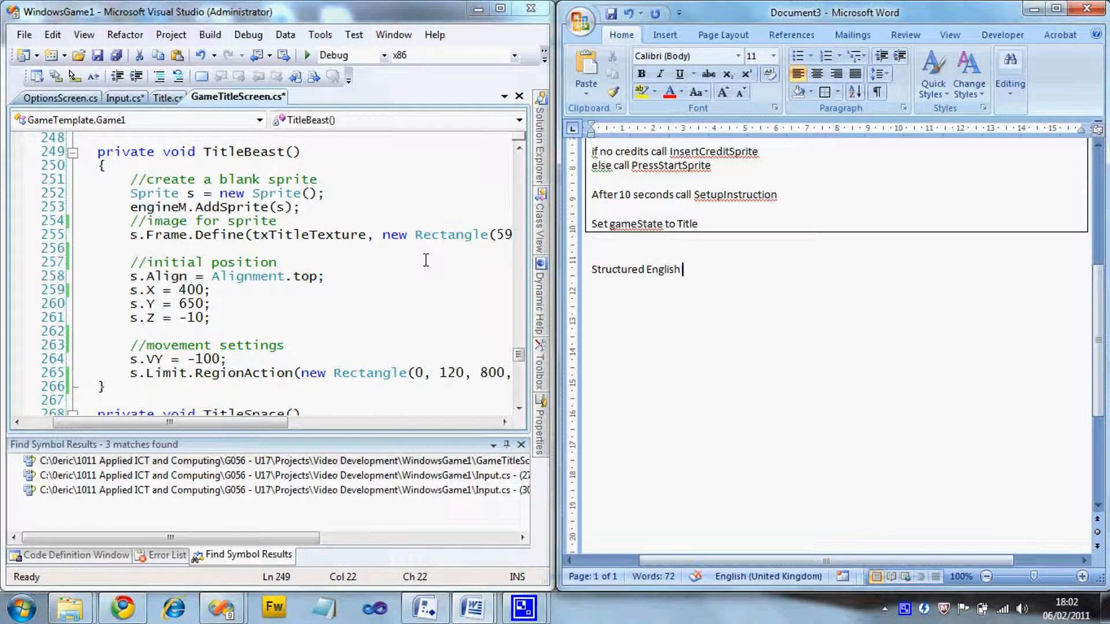
text(TitleBe)
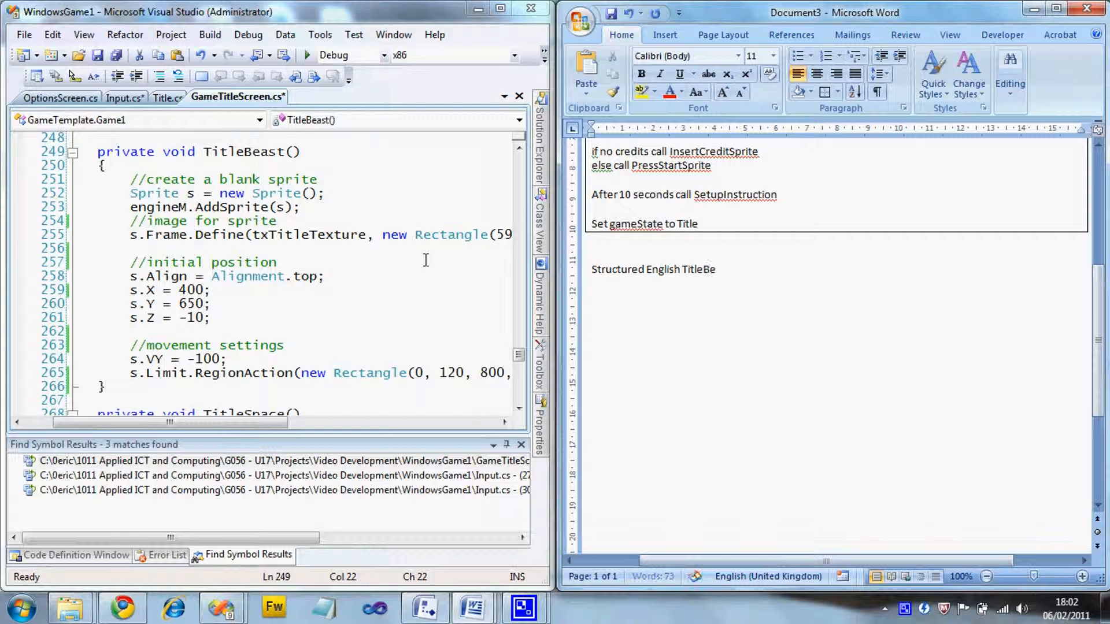
text(ast)
text(L)
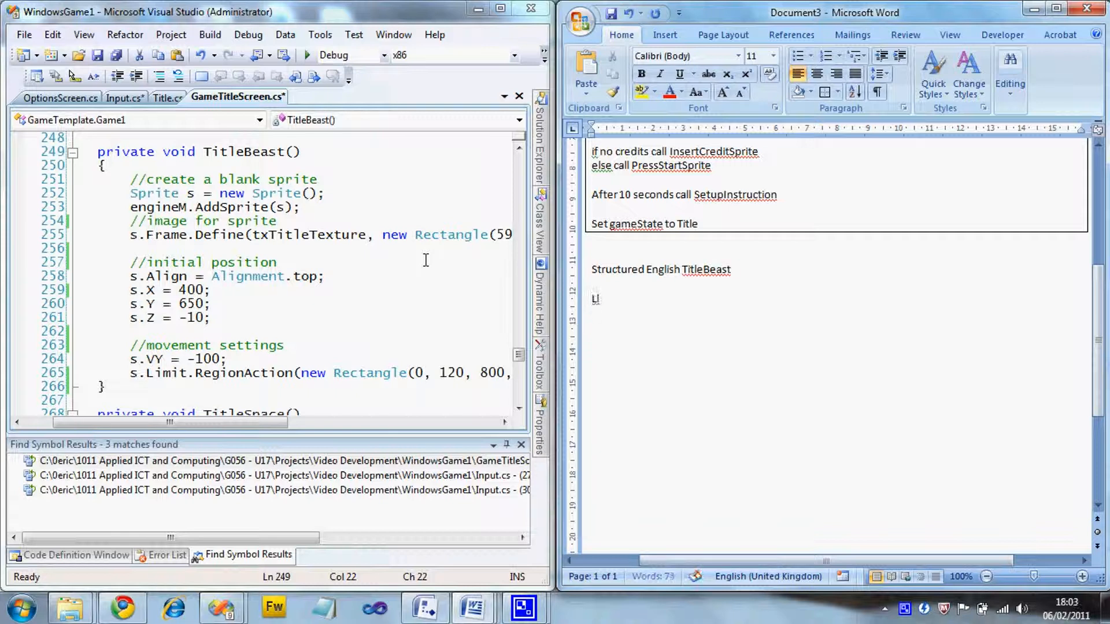
key(Backspace)
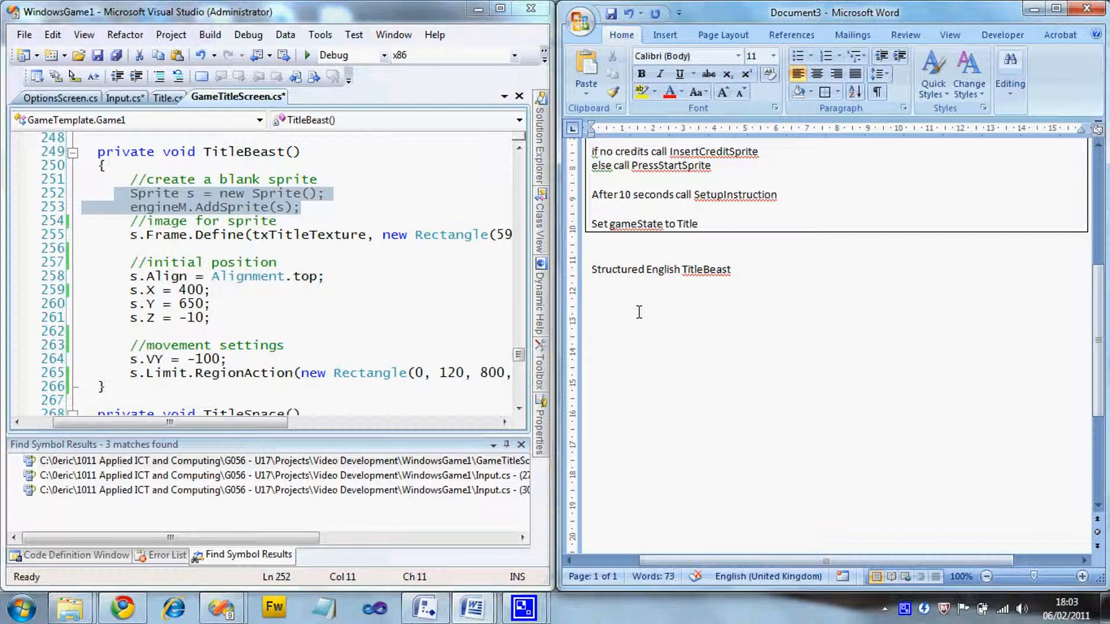
Step: Write the lines 'Create a sprite' and 'Define frame from txTitleTexture (591,211,401,163)'
text(Create a sprite)
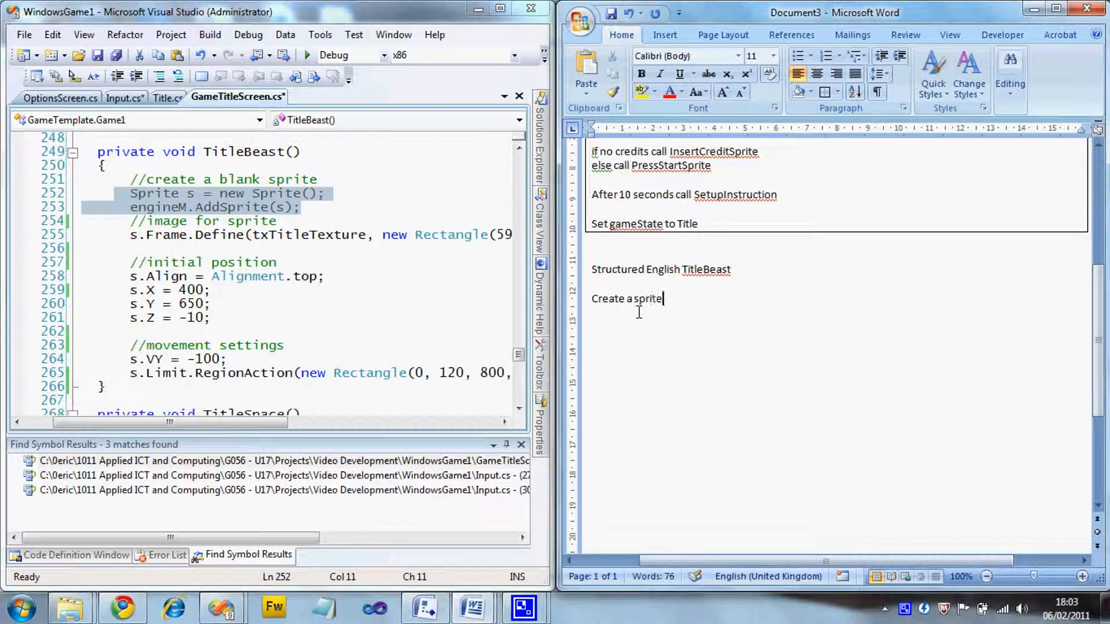
key(enter)
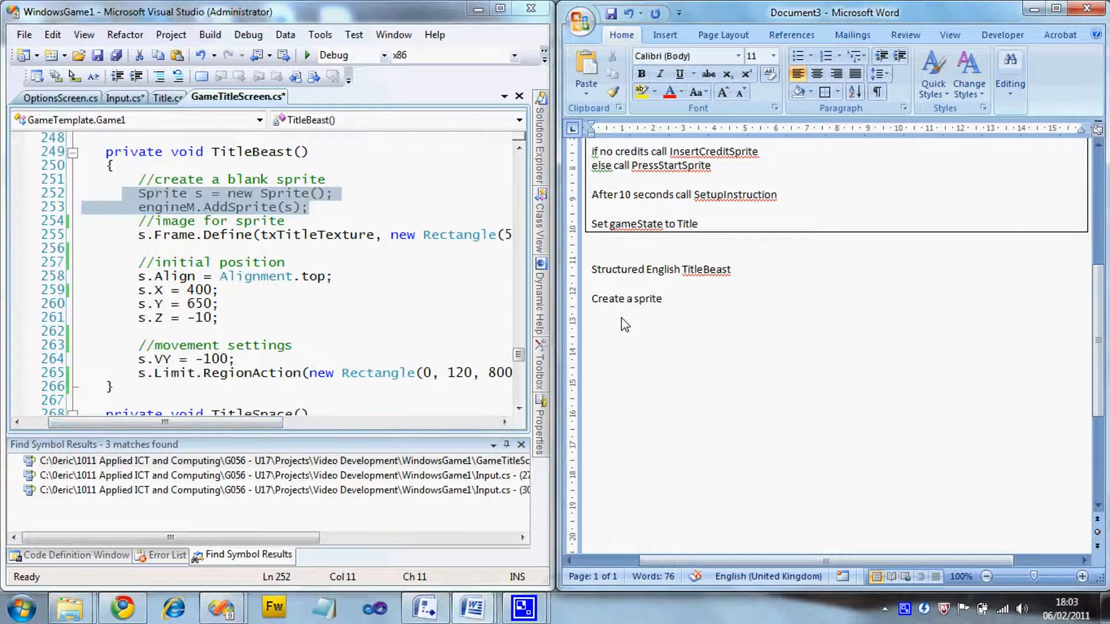
text(Define f)
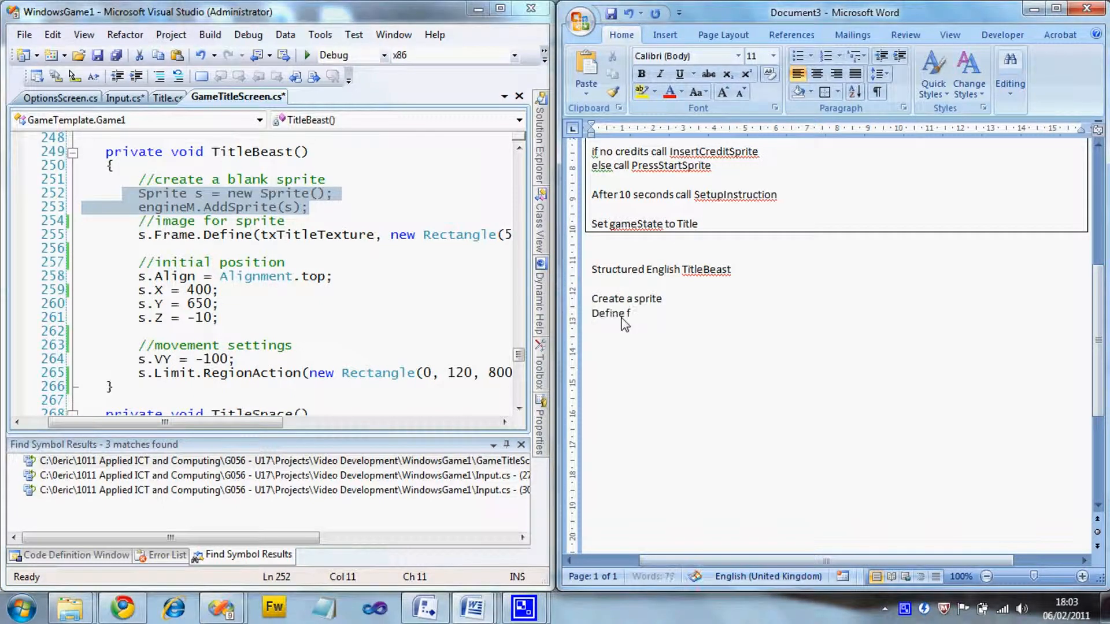
text(rame from)
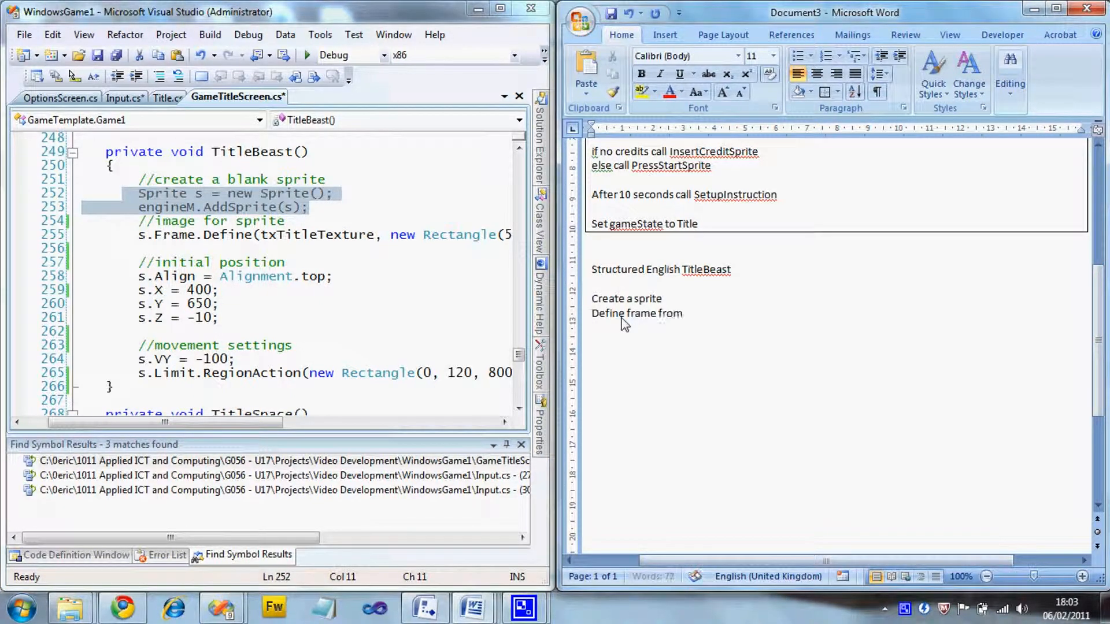
text(txT)
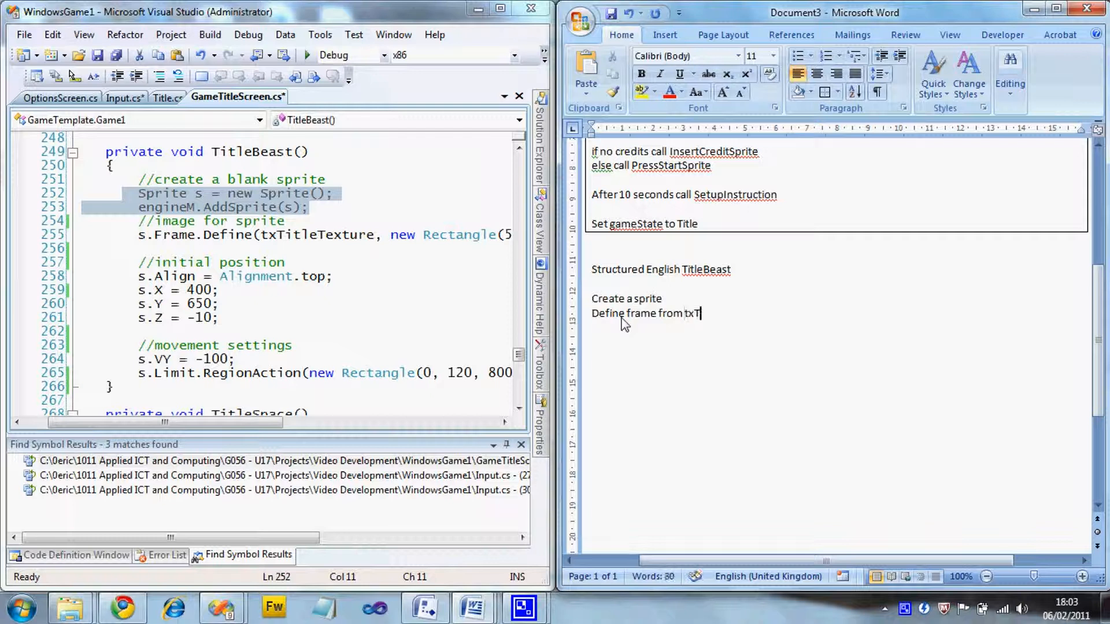
text(itleTexture)
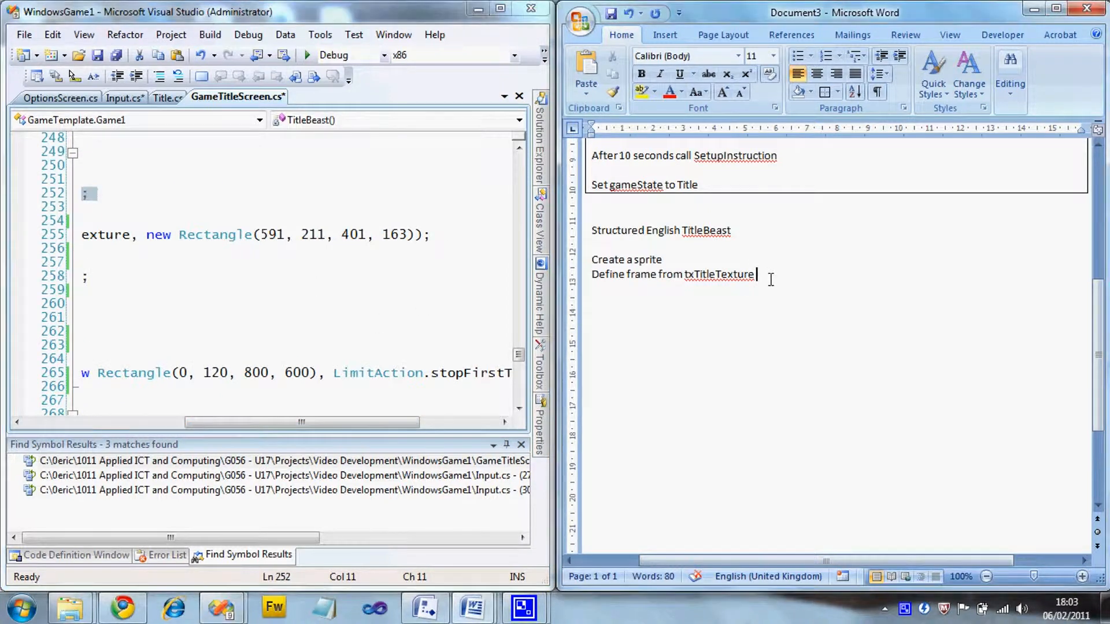
text((592)
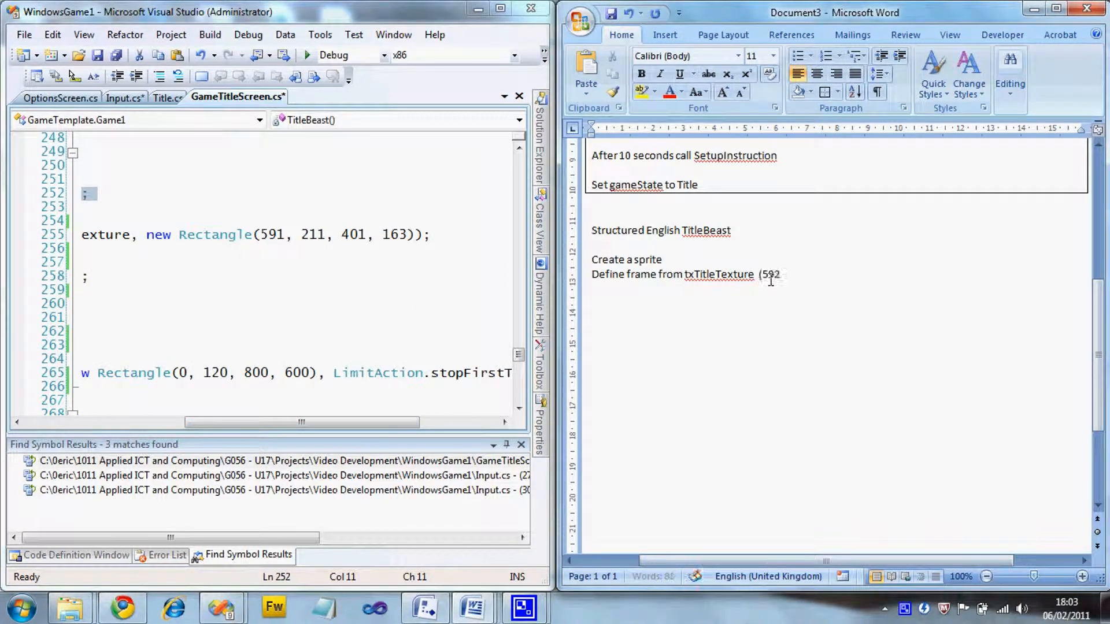
text(,211,401,1)
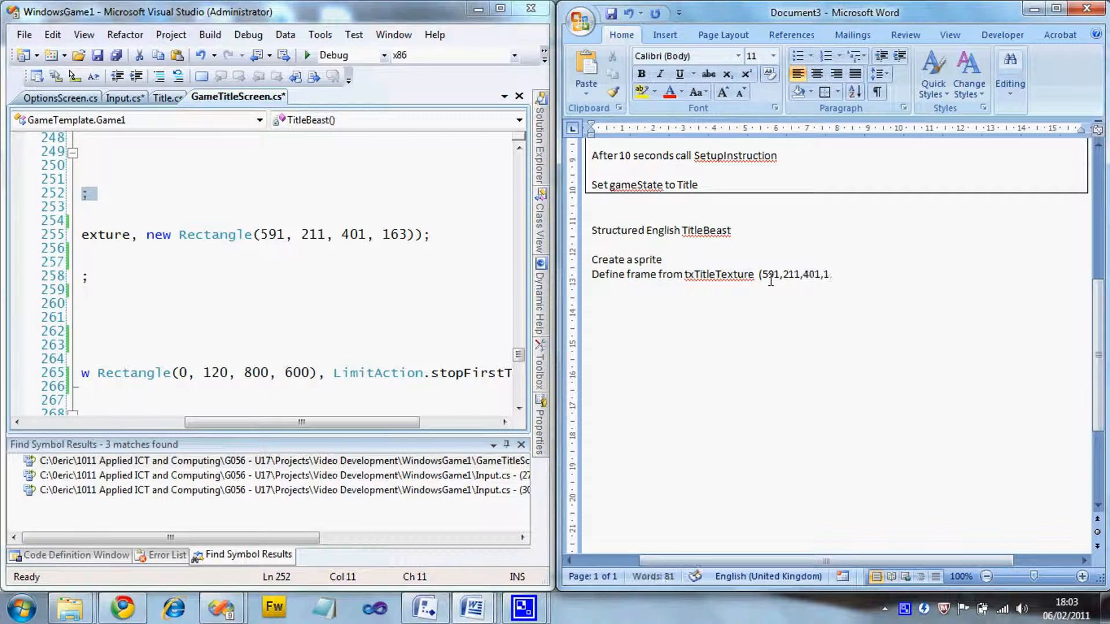
text(63))
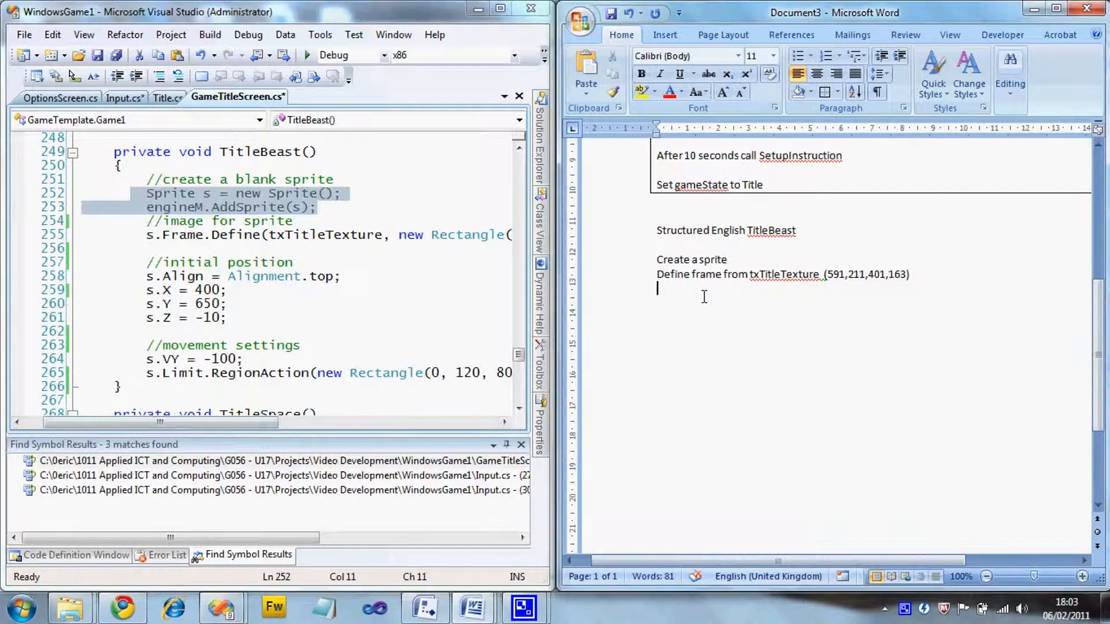
Step: Write the steps 'Align at top' and 'Position at 400, 650, -10'
text(A)
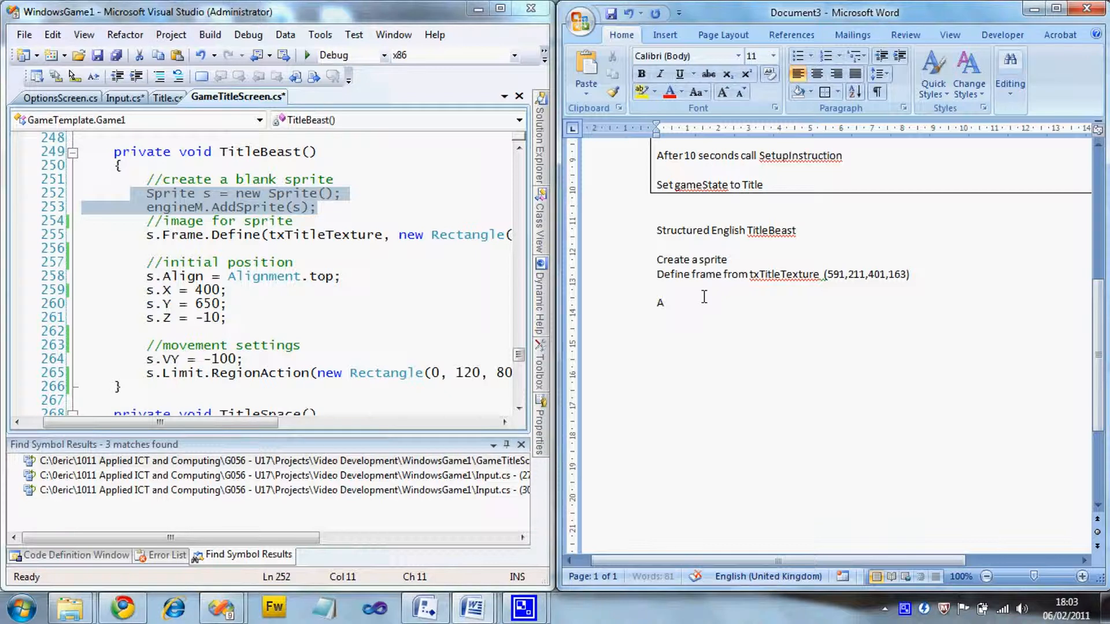
text(lign at to)
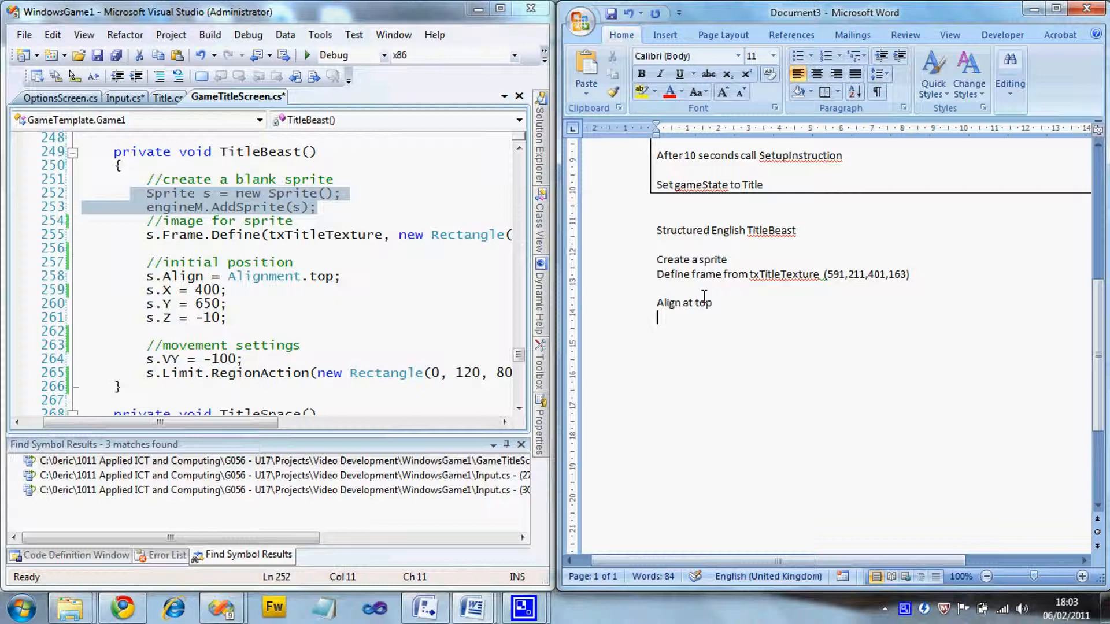
text(p)
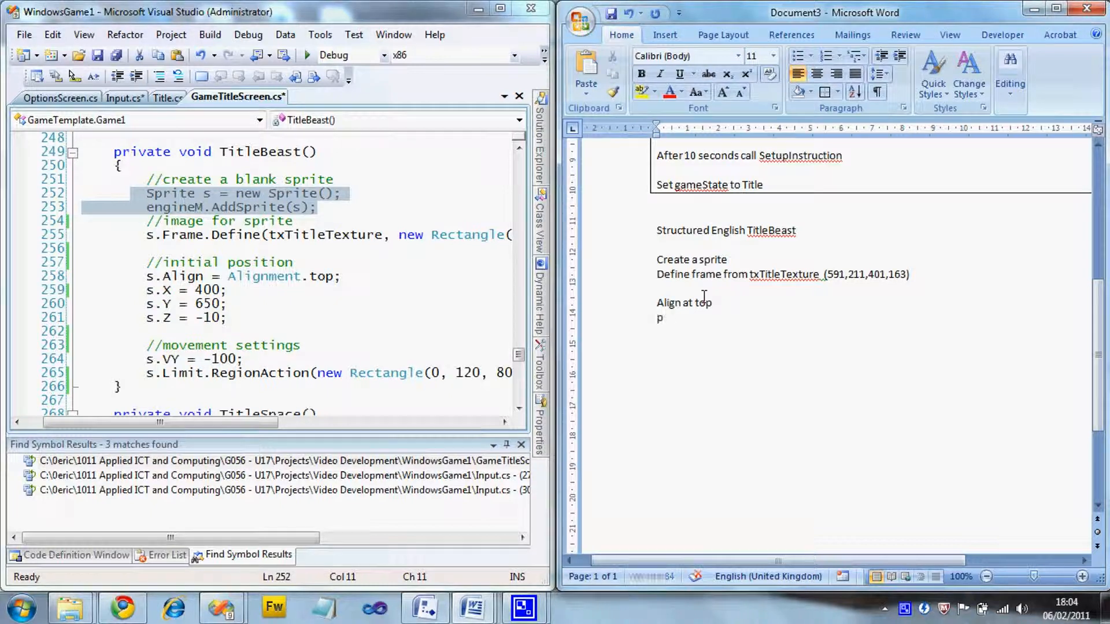
text(osition at)
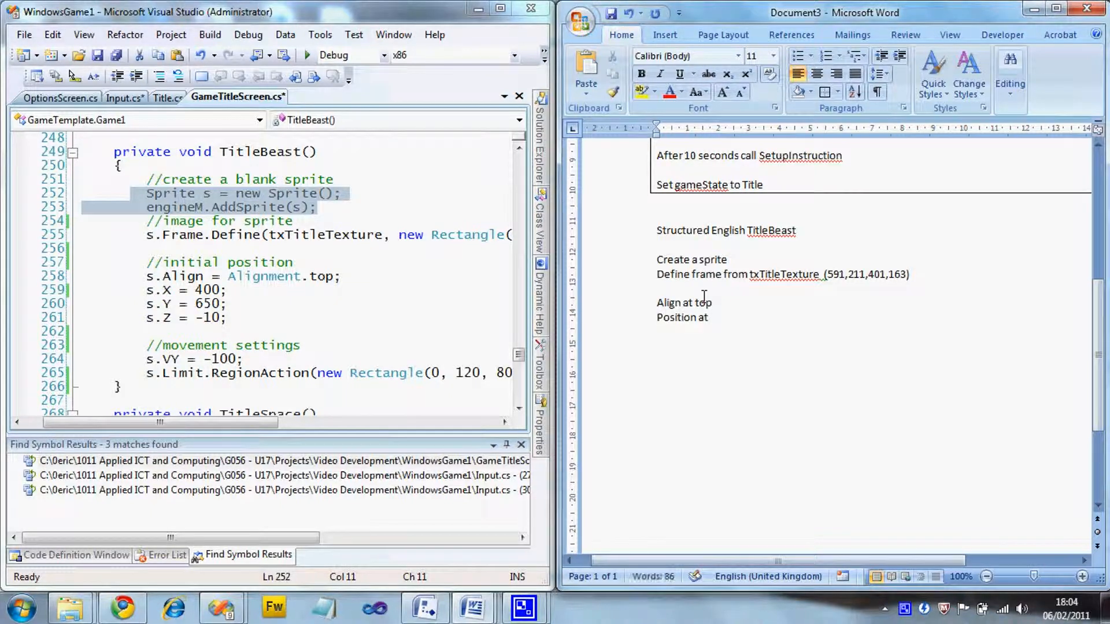
text(400,)
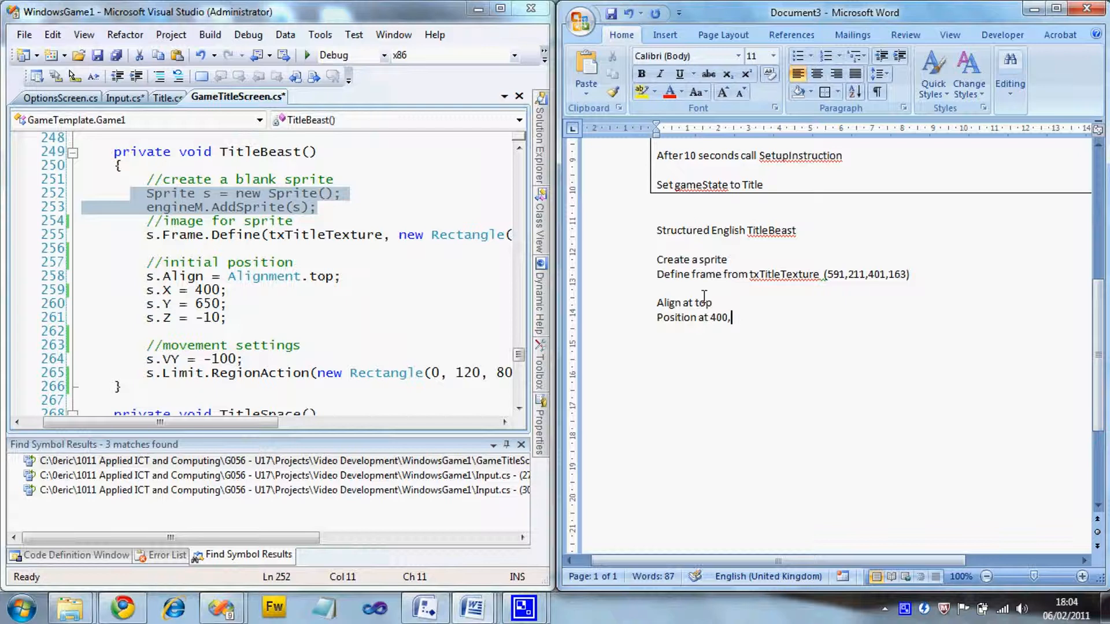
text(650,-)
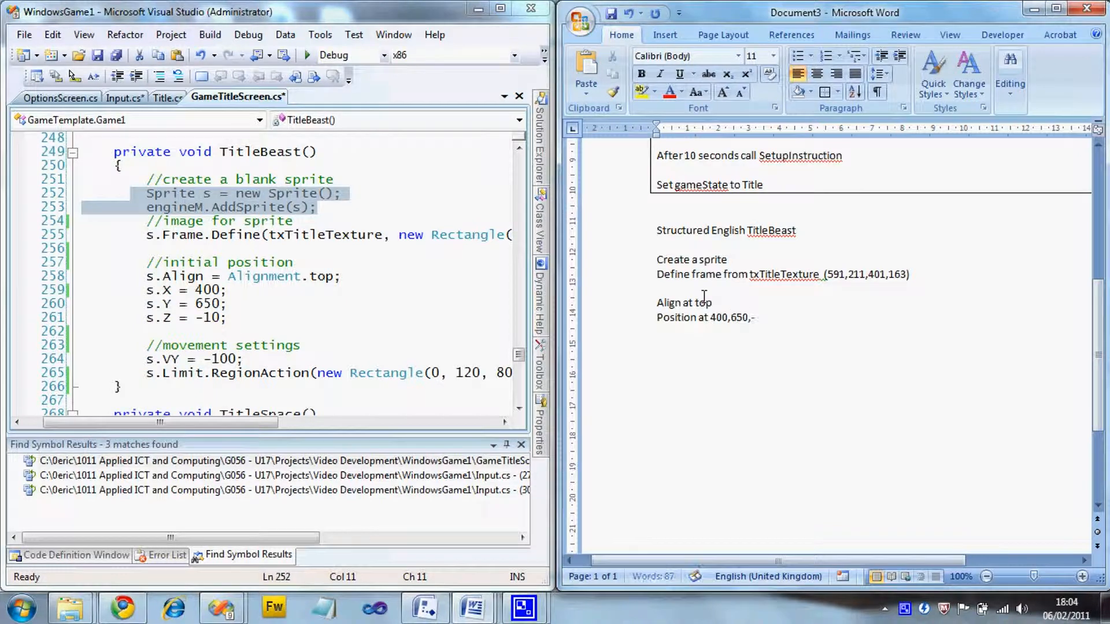
text(-10)
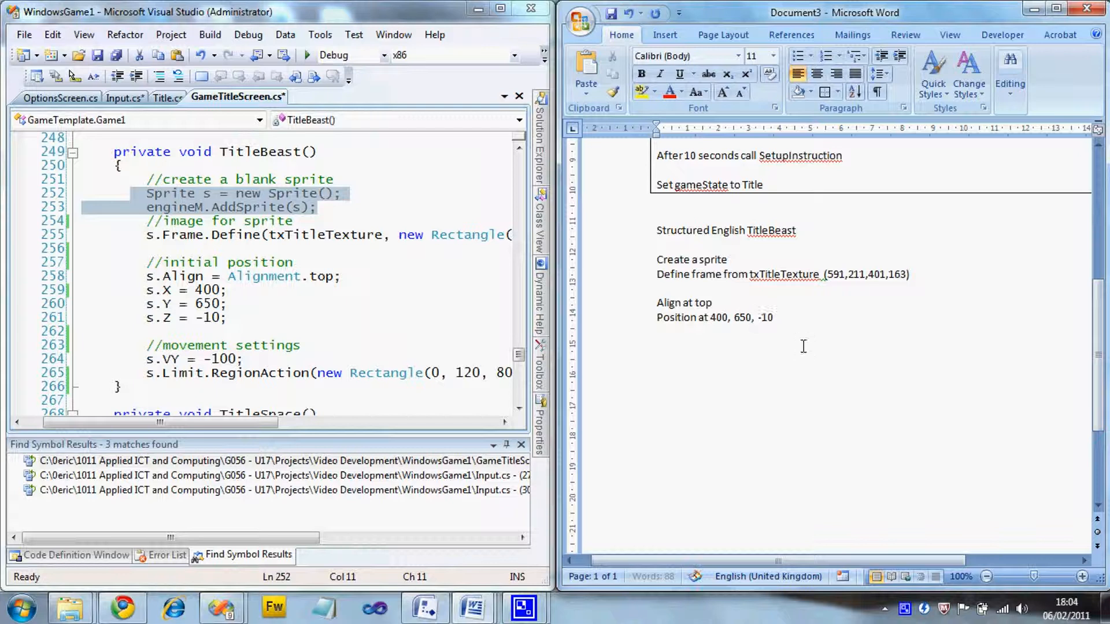
key(enter)
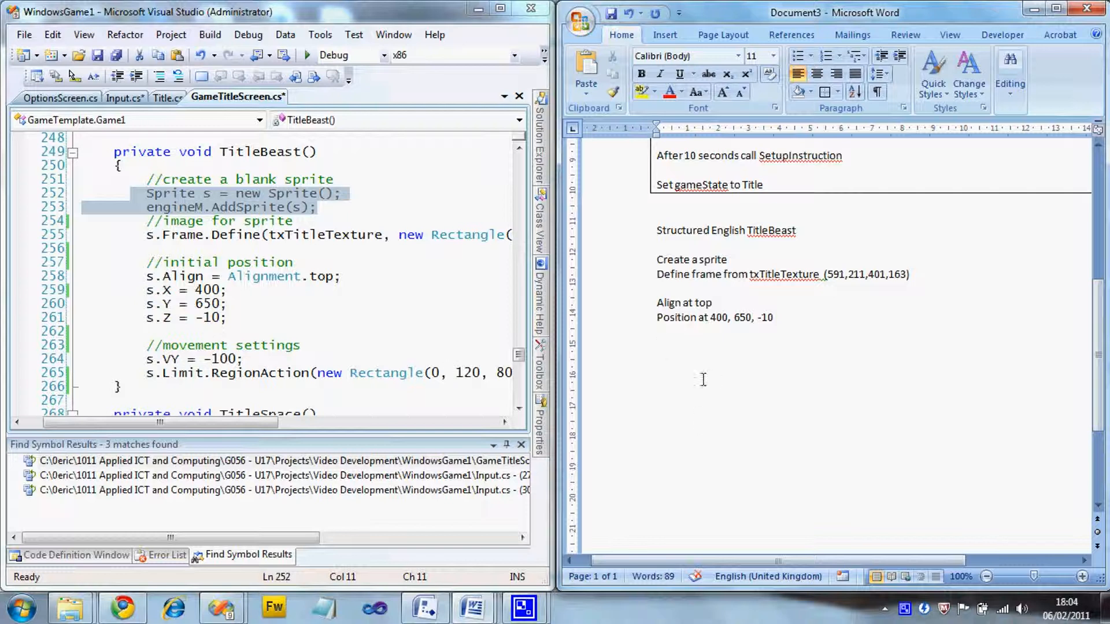
Step: Write the step 'Set Y velocity to -100' on a new line
text(Set Y velocity to)
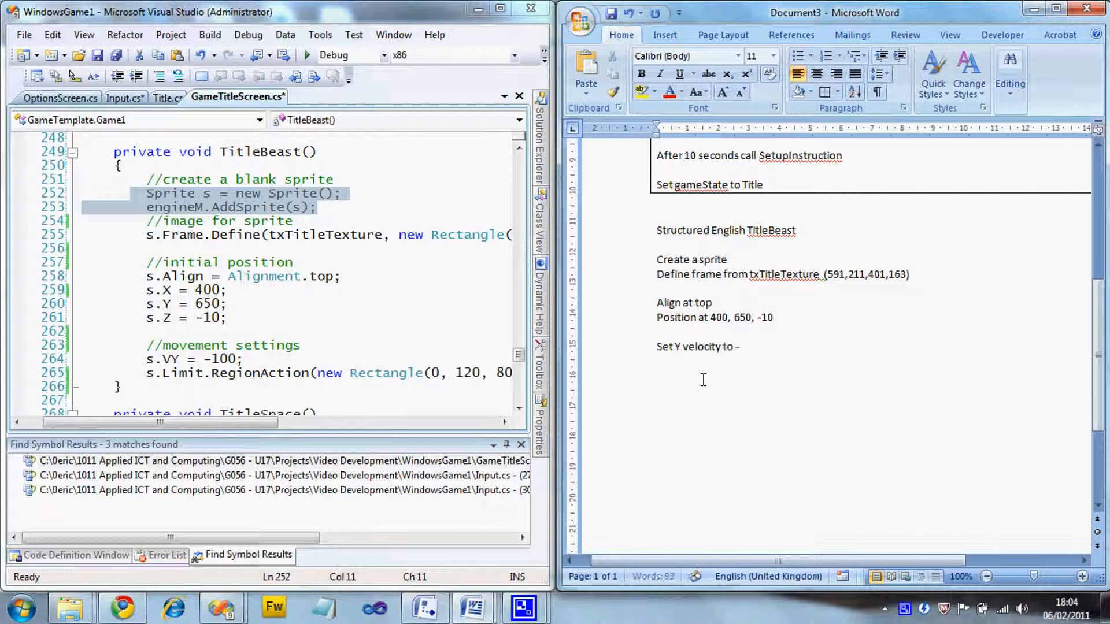
text(-100)
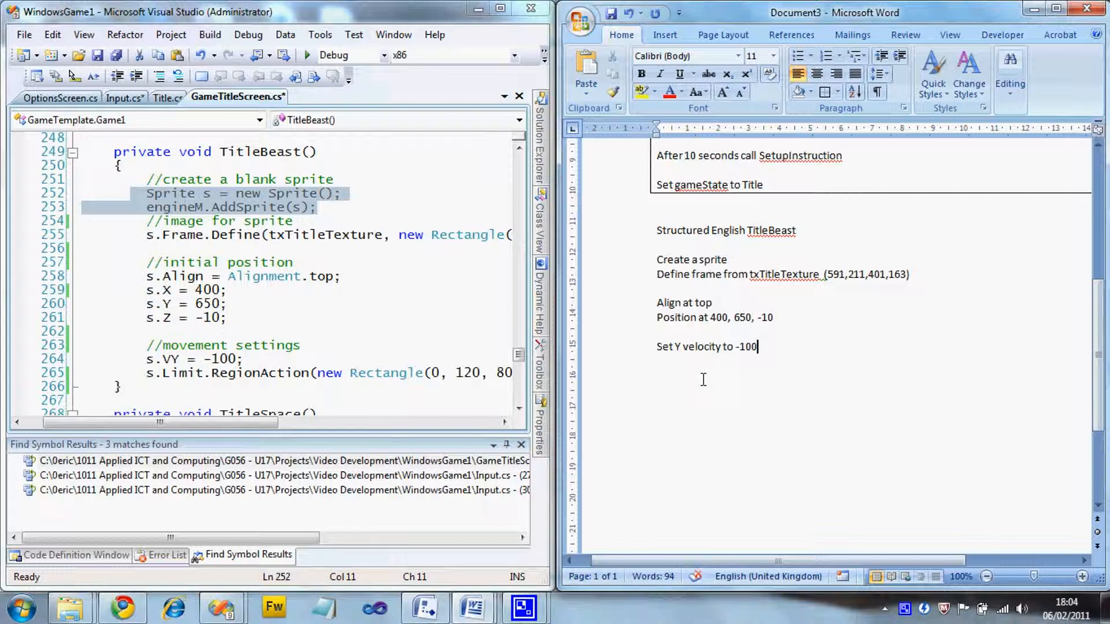
key(enter)
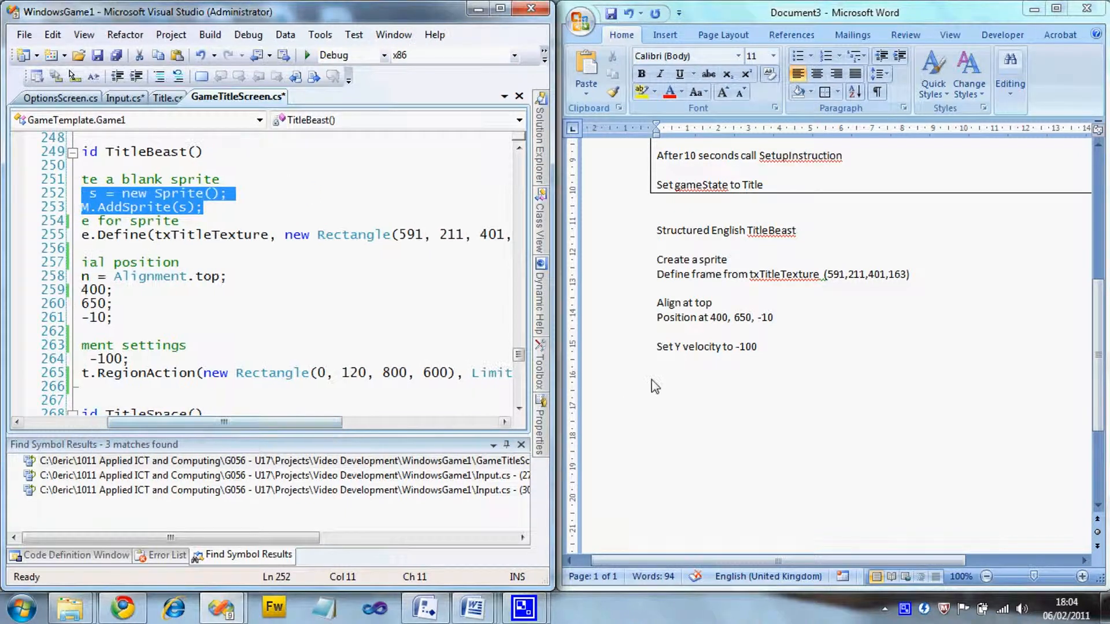
Step: Write 'Stop sprite when reaches border of (0, 120, 800, 600)', correcting the wording
text(Stop)
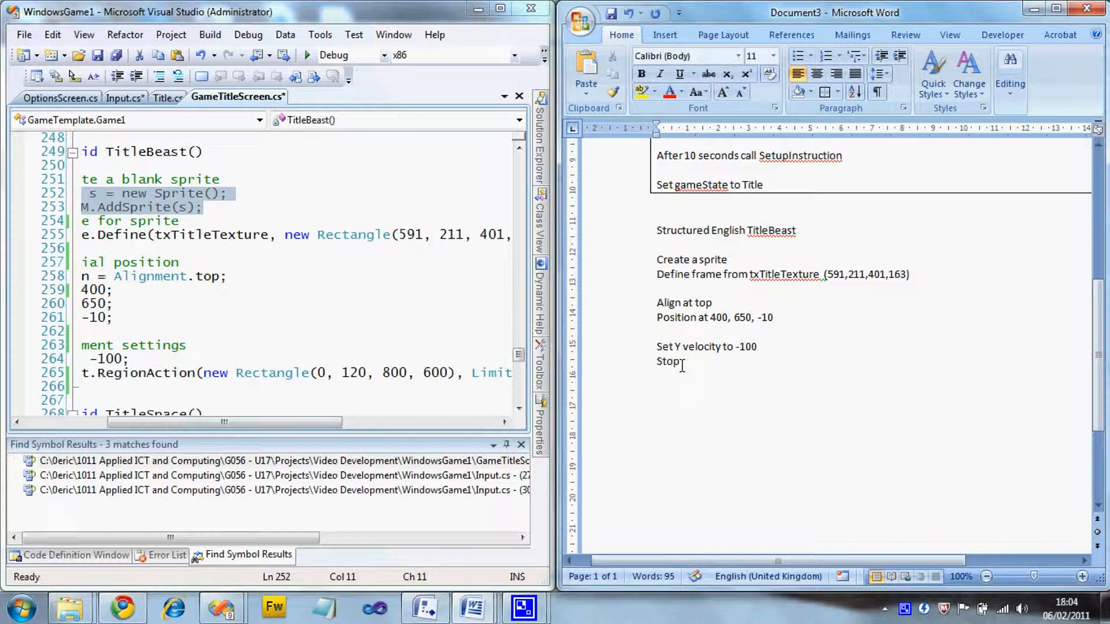
text(sprite at)
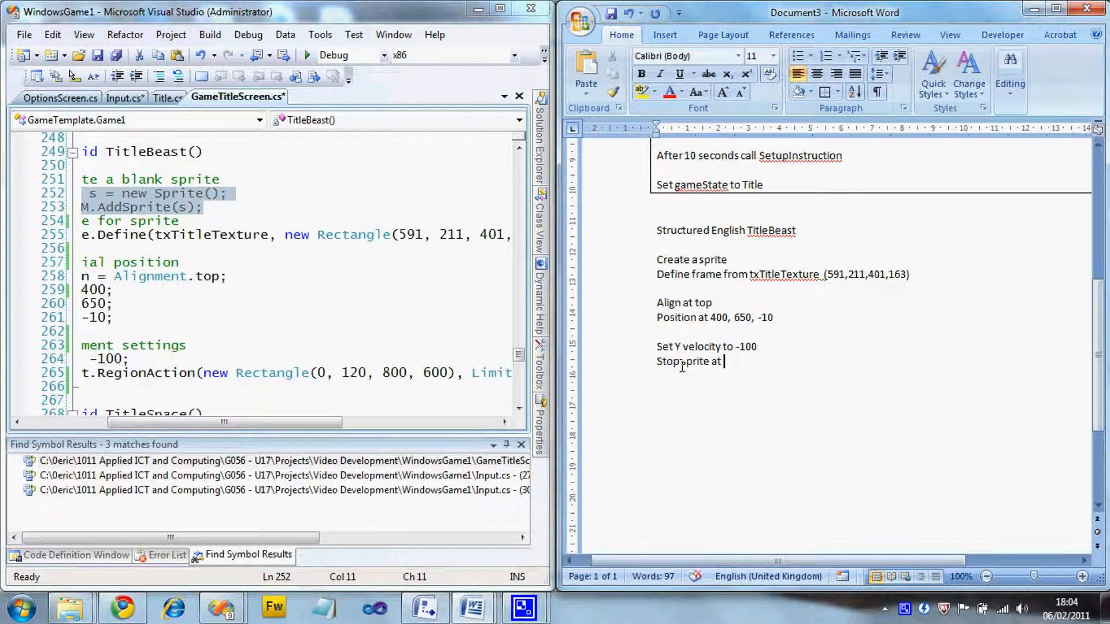
key(BackSpace)
text(when reac)
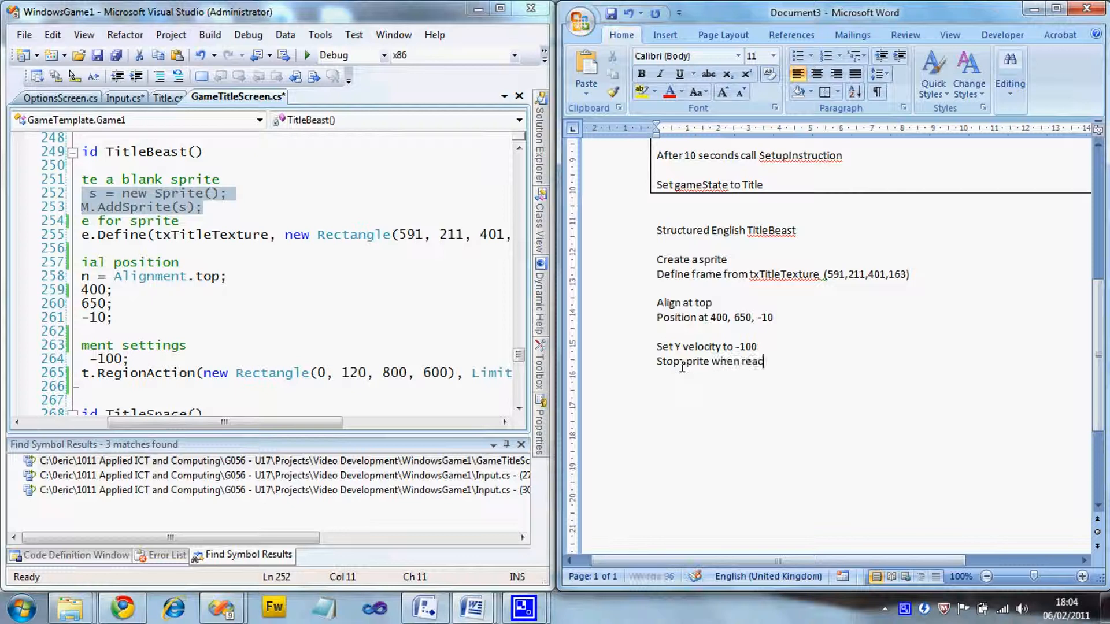
text(hes)
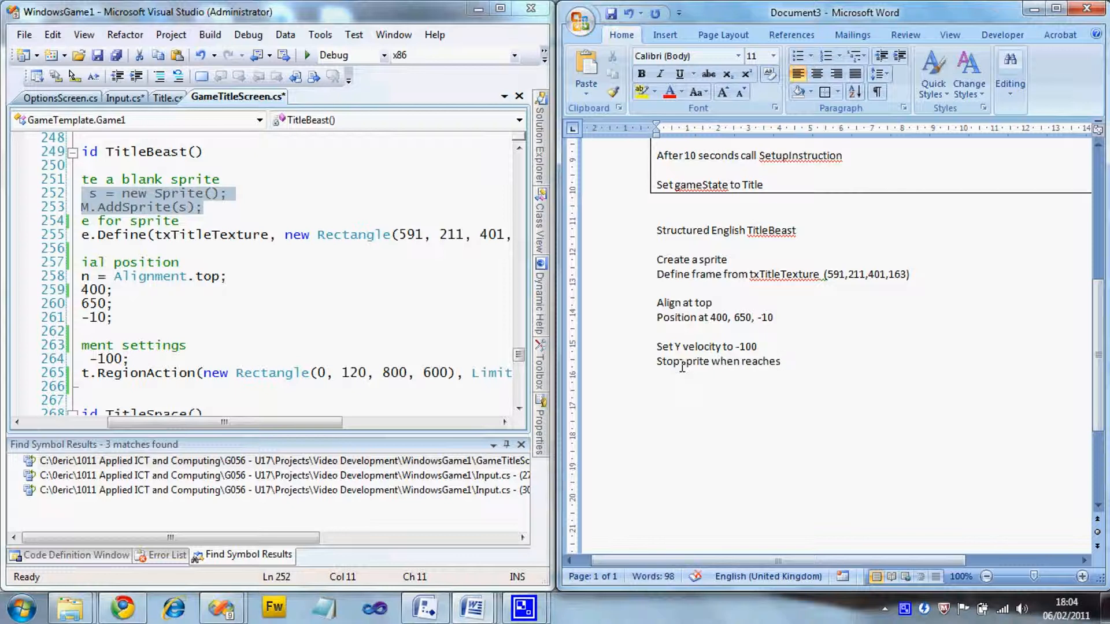
text(border)
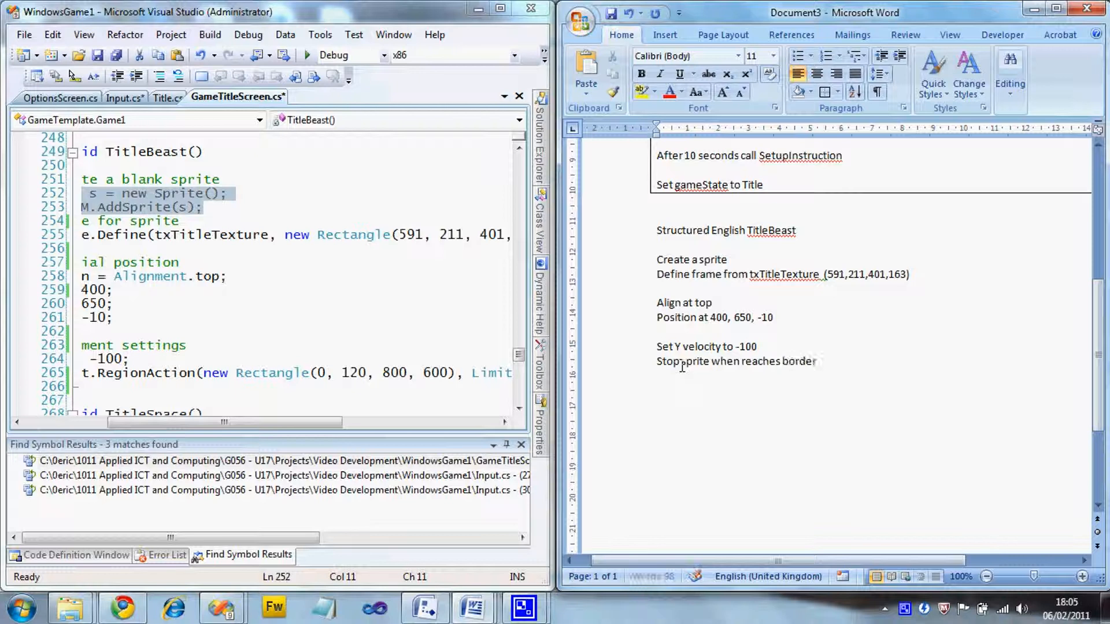
text(of)
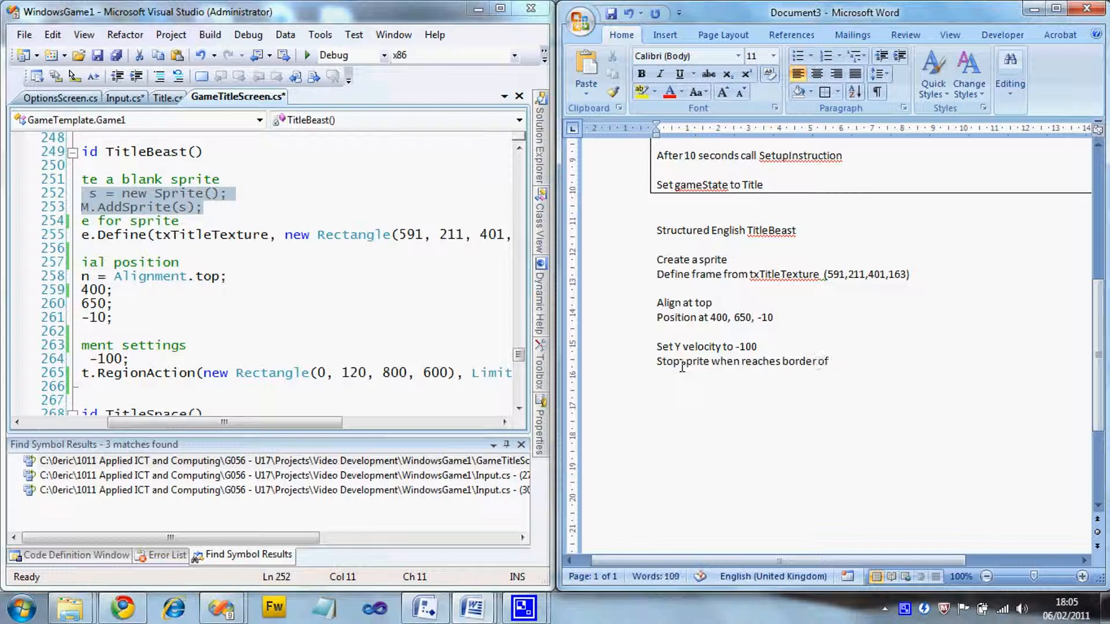
text(()
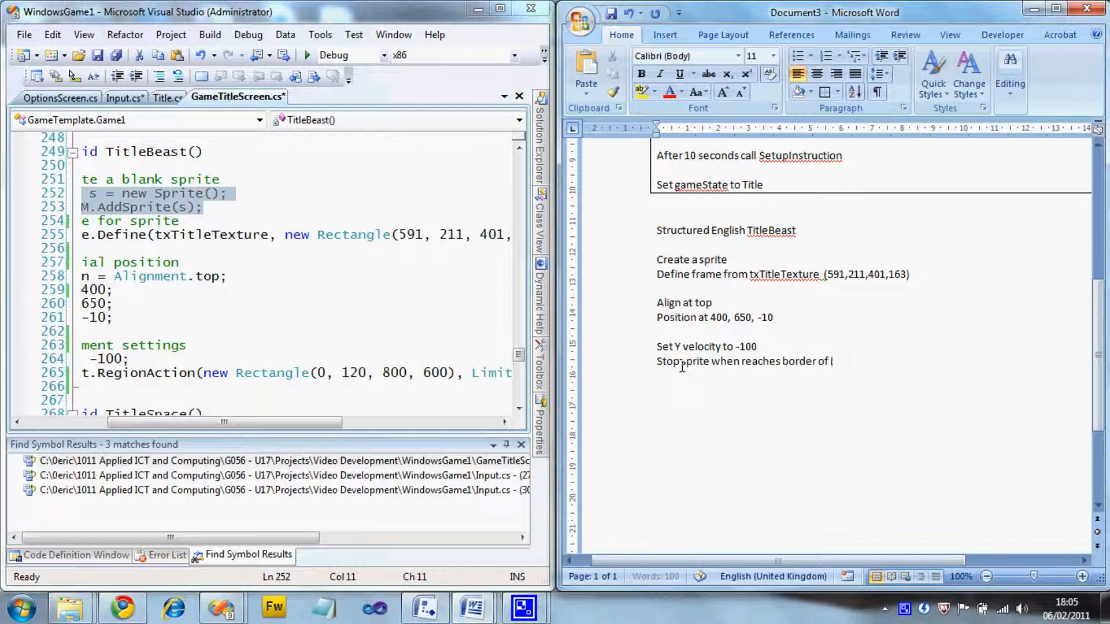
text((0,120,)
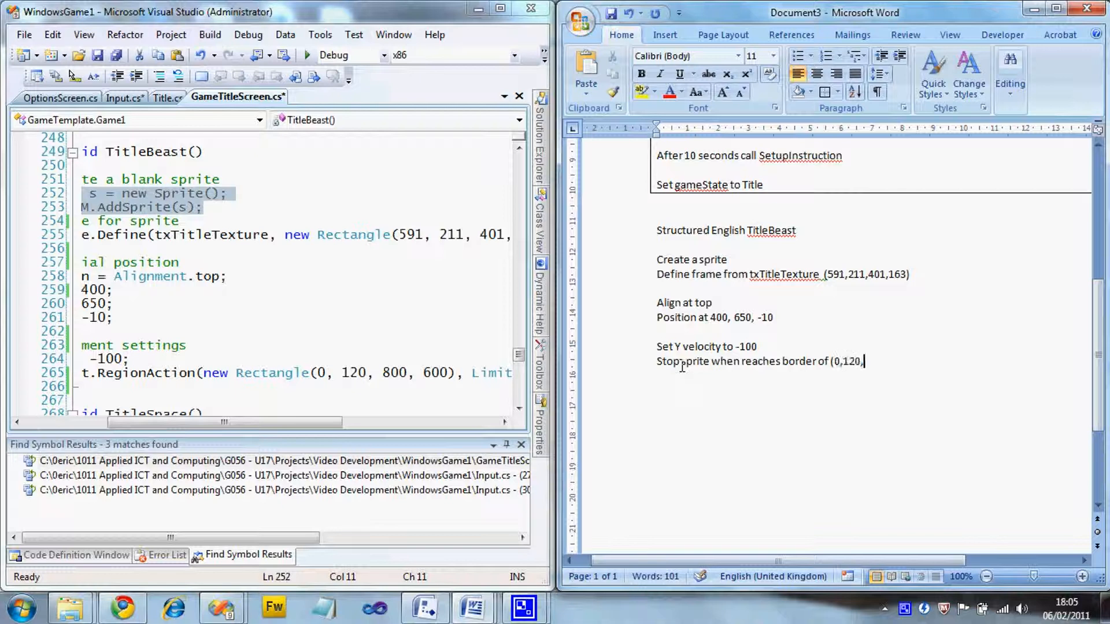
text(800,6)
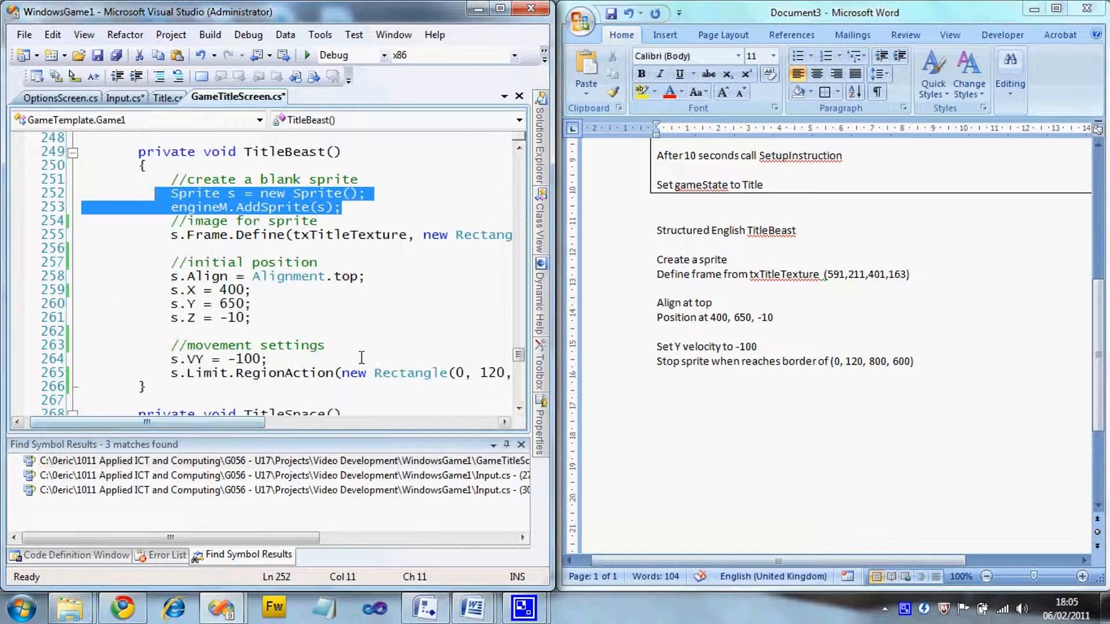
mouse_move(789, 361)
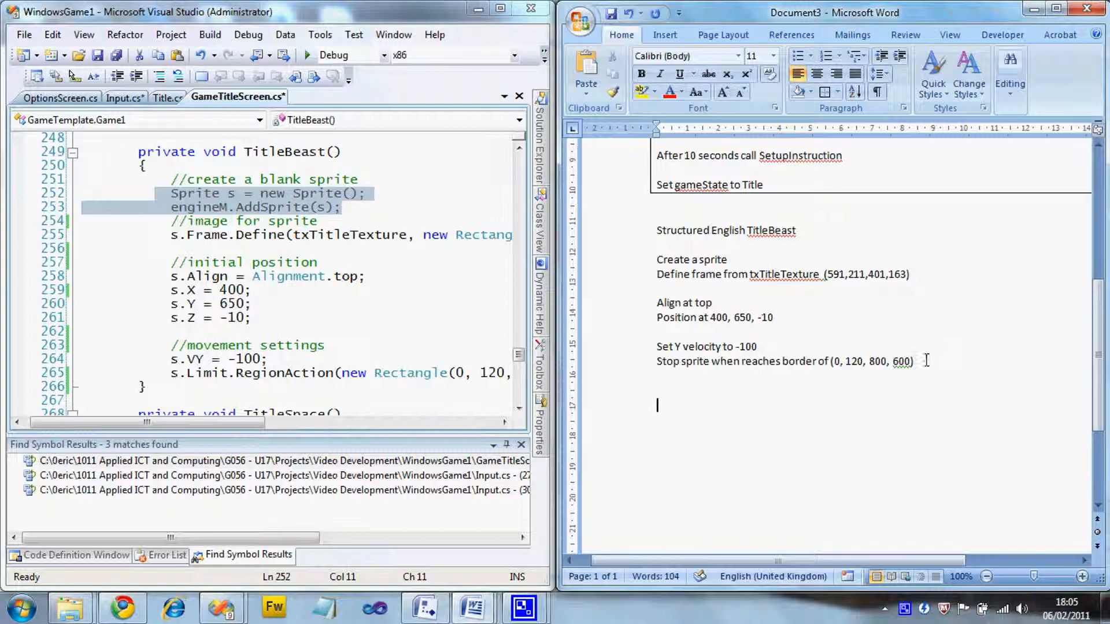
Step: Select the TitleBeast steps from 'Create a sprite' through the border-stop line
drag(657, 259, 913, 360)
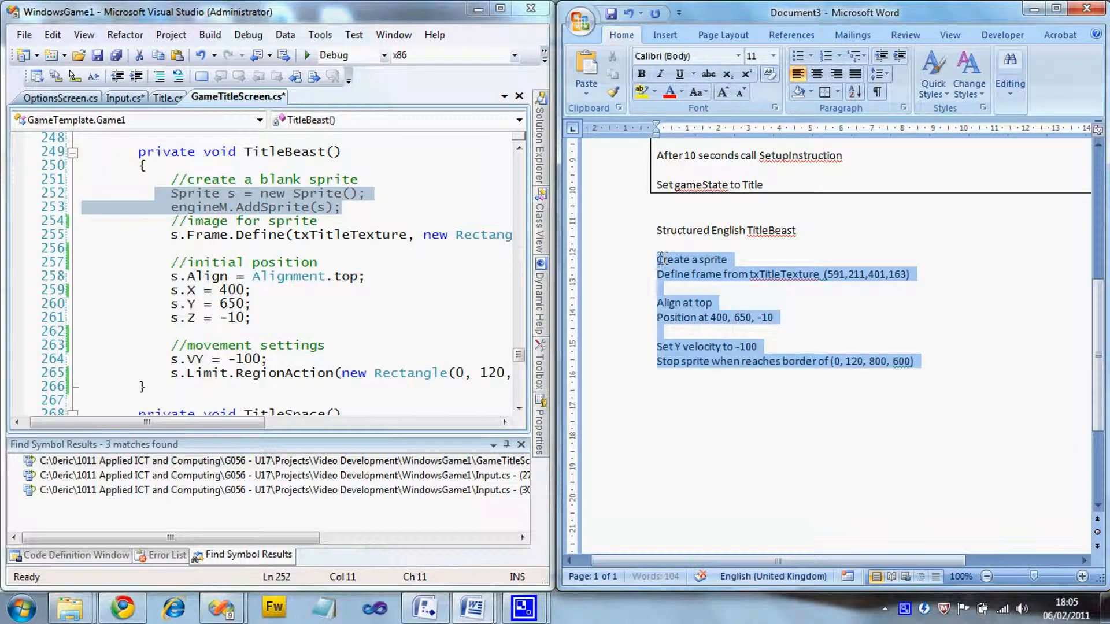